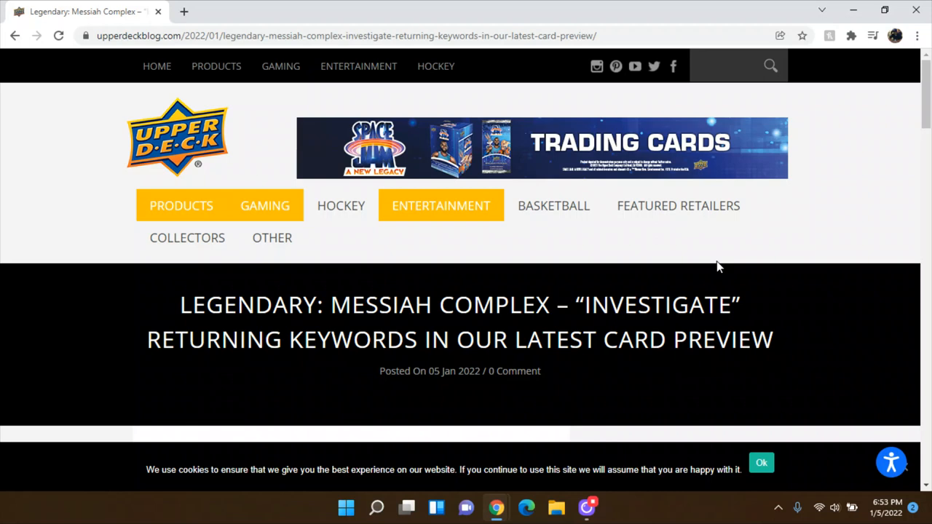
mouse_move(766, 263)
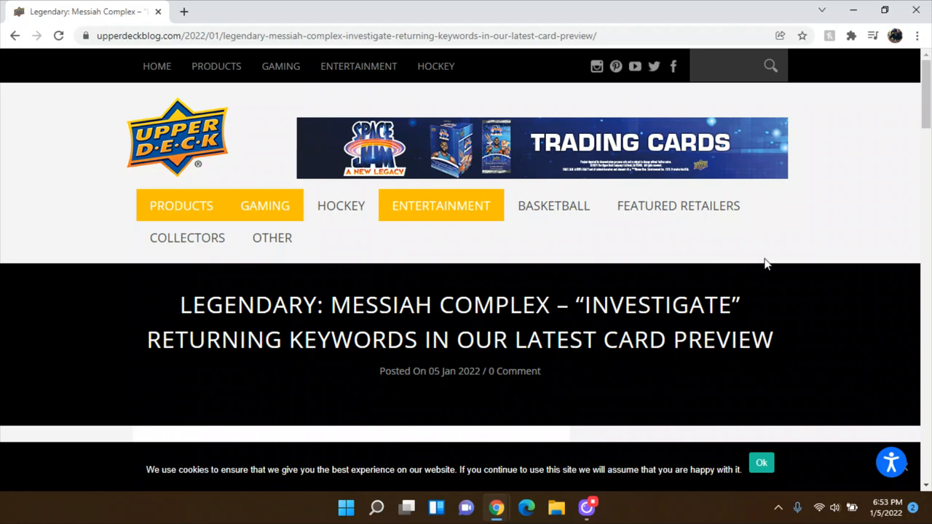
mouse_move(824, 262)
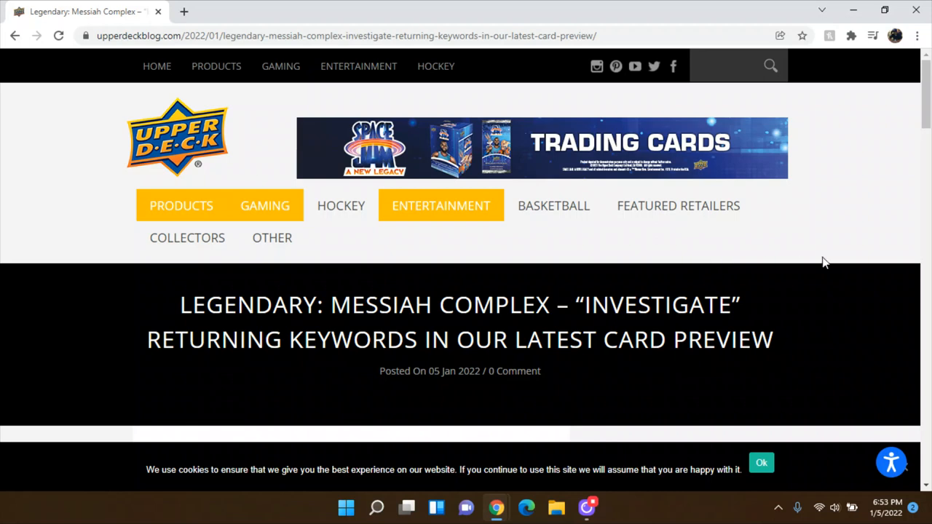
scroll(down, 3)
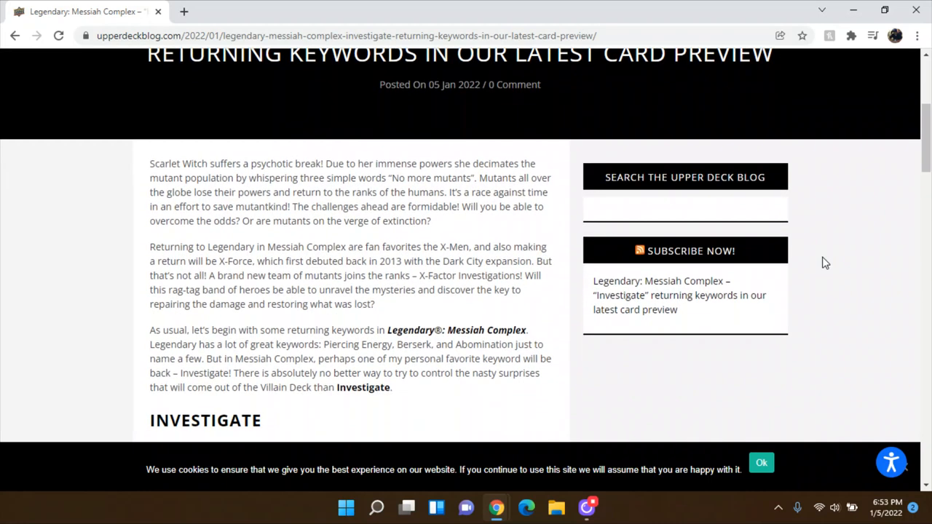
scroll(down, 3)
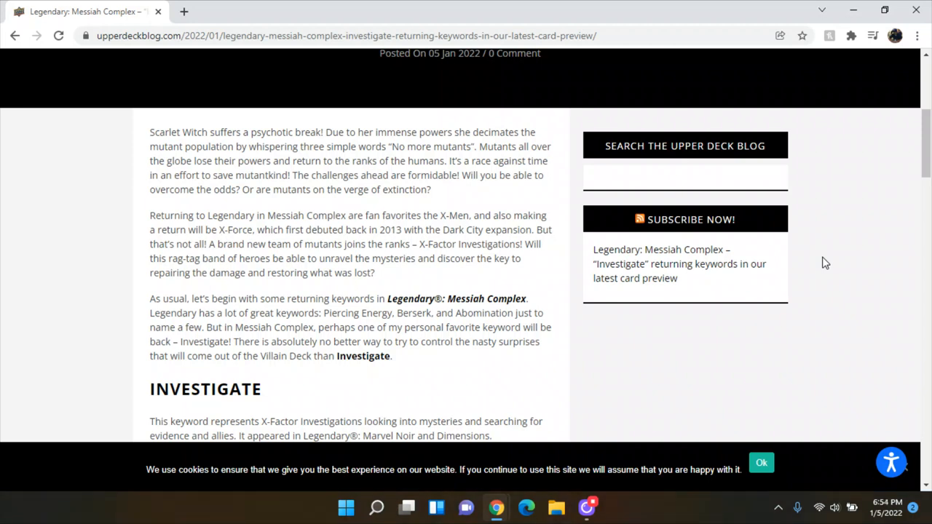
scroll(down, 3)
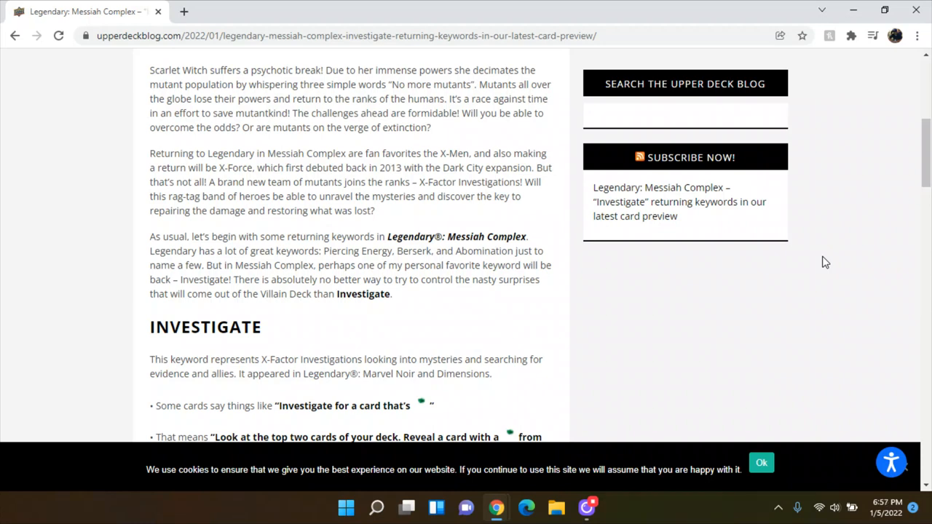
scroll(down, 3)
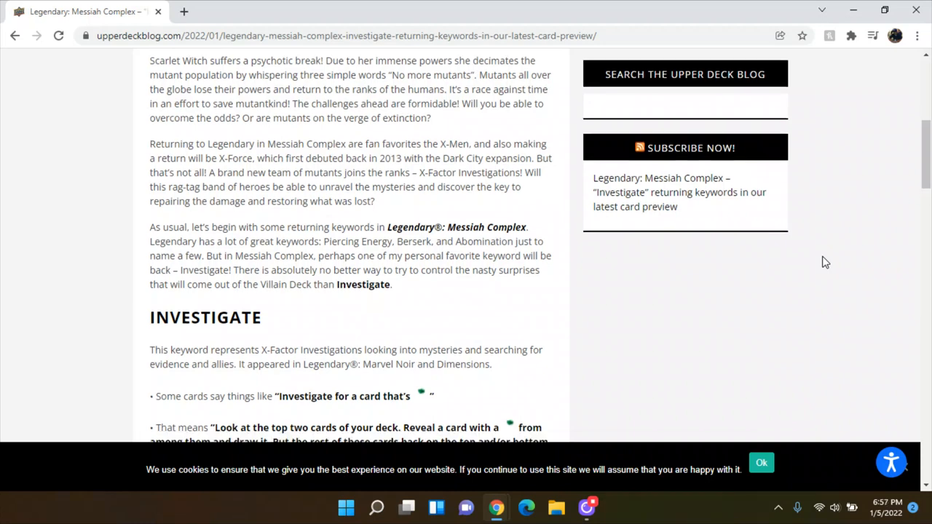
scroll(down, 3)
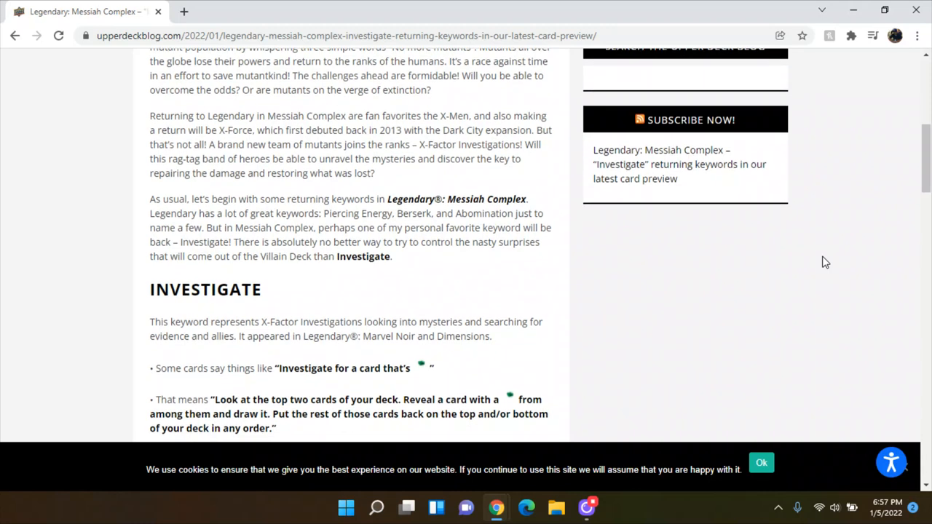
scroll(down, 3)
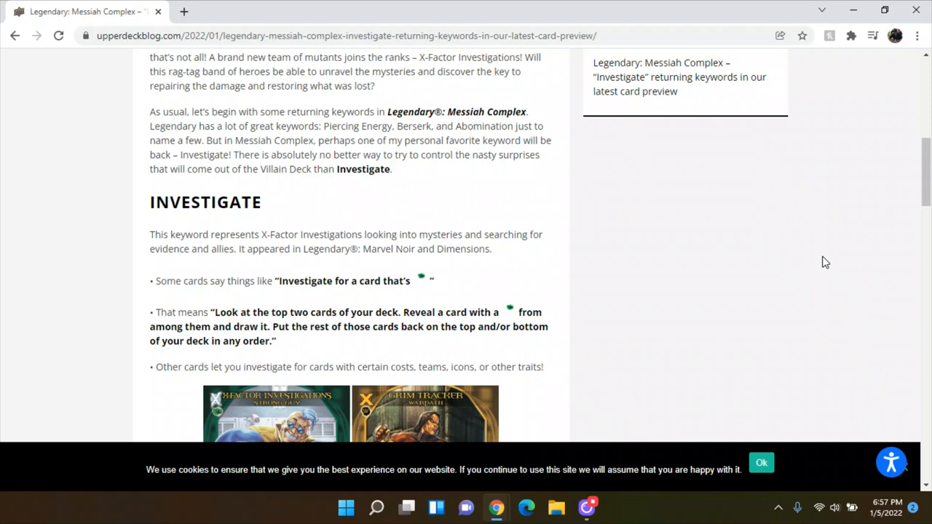
mouse_move(826, 247)
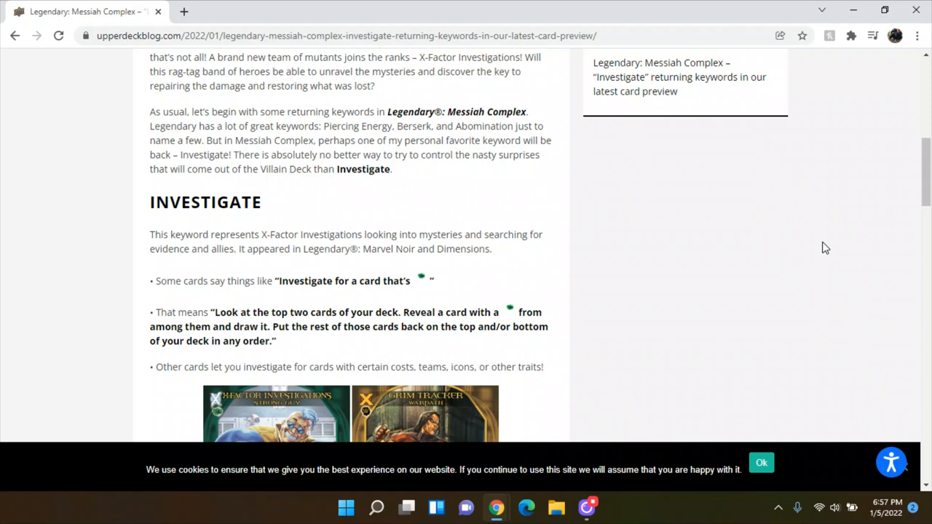
scroll(down, 3)
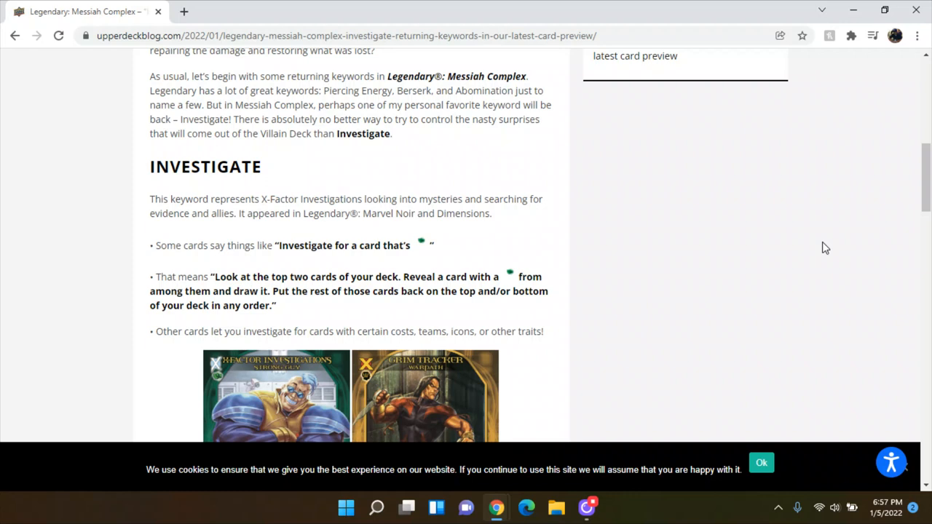
scroll(down, 3)
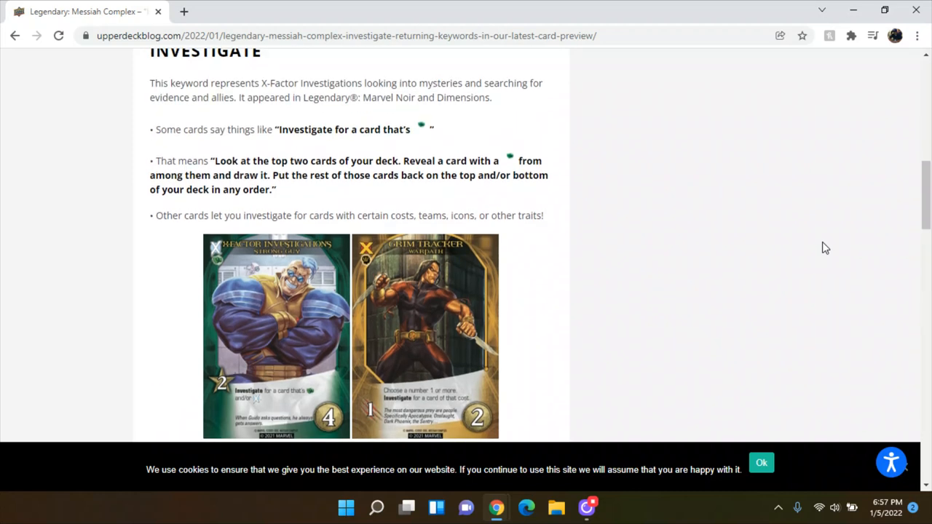
scroll(down, 3)
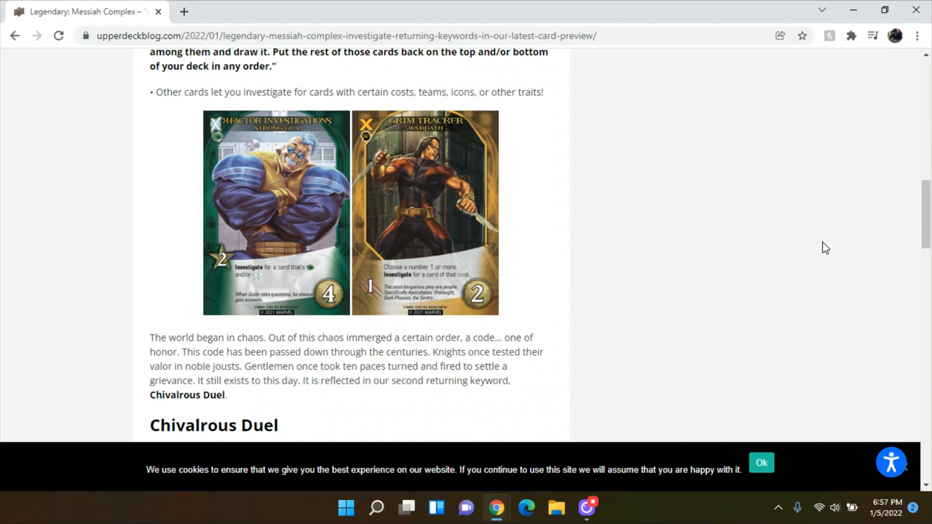
scroll(down, 3)
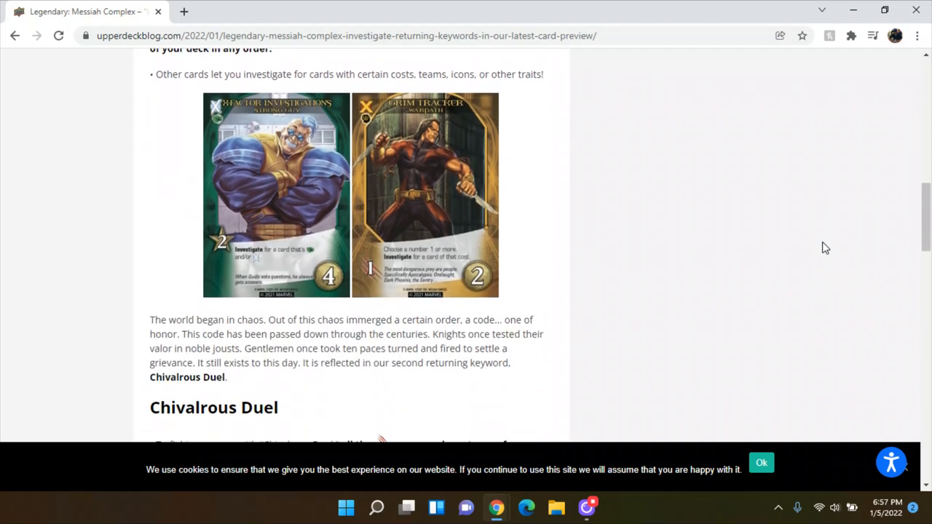
scroll(down, 3)
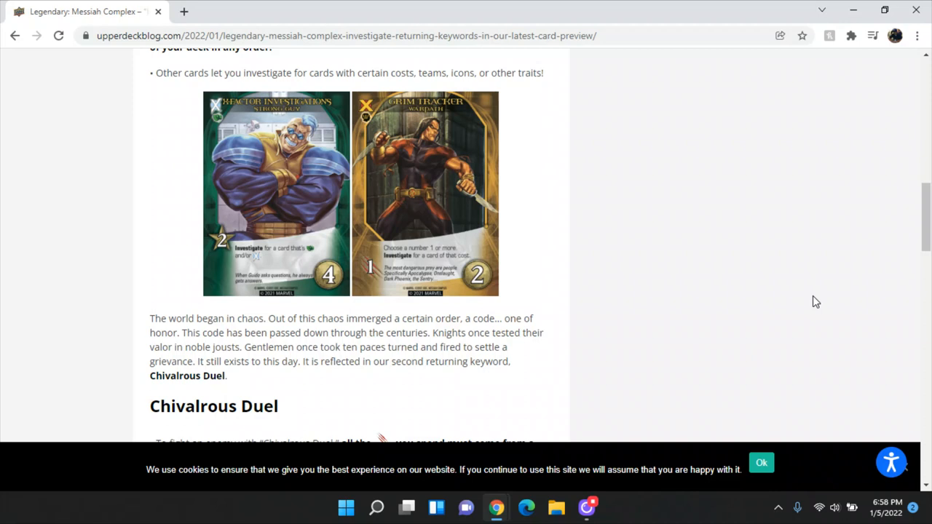
scroll(down, 3)
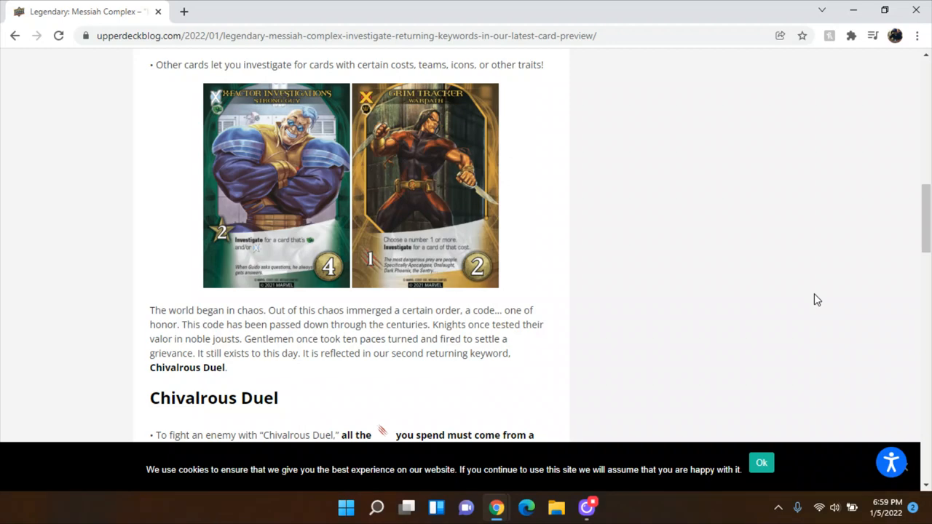
scroll(up, 3)
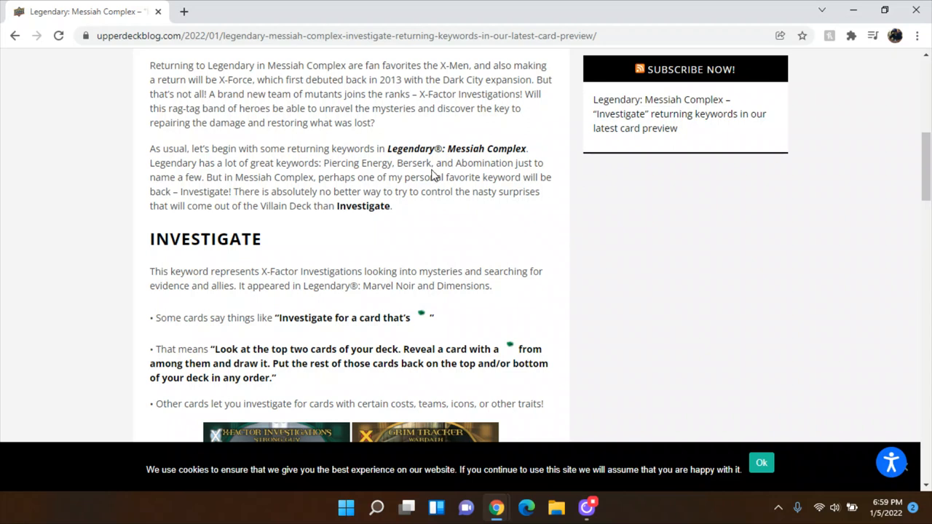
scroll(down, 3)
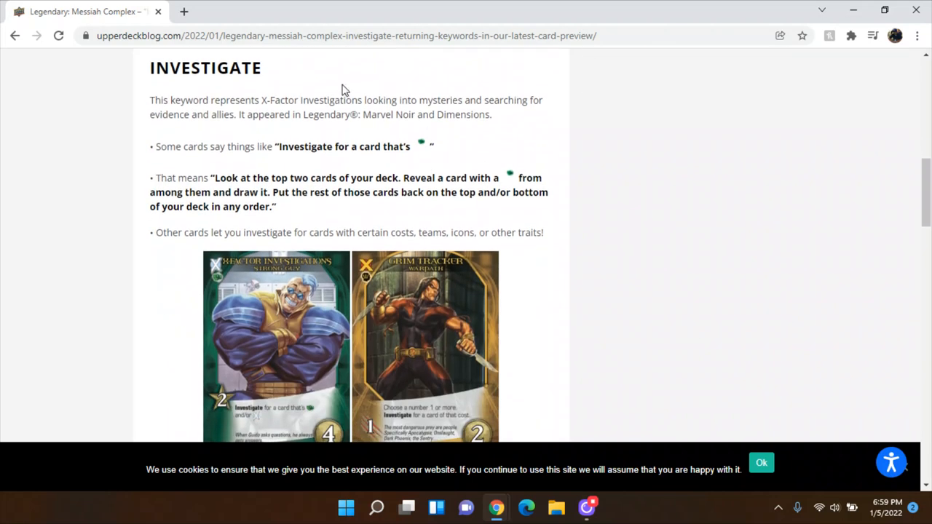
scroll(down, 3)
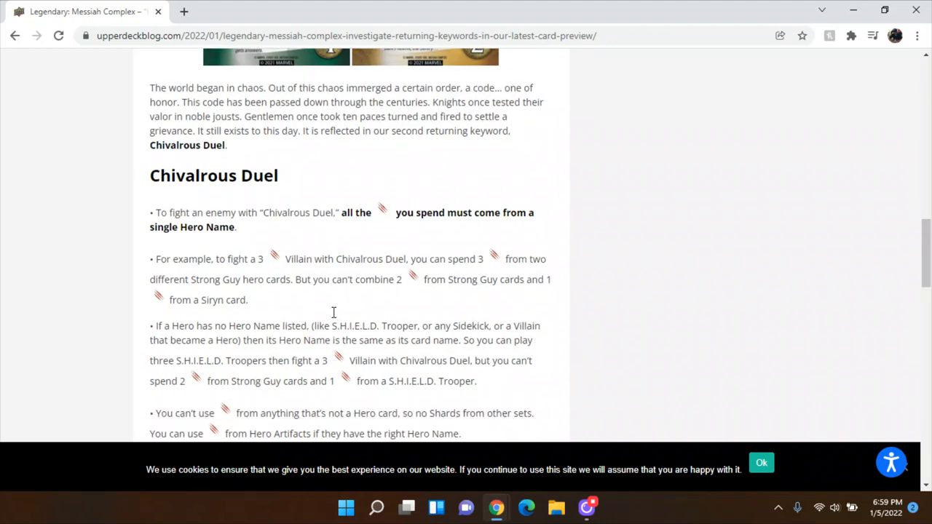
scroll(down, 3)
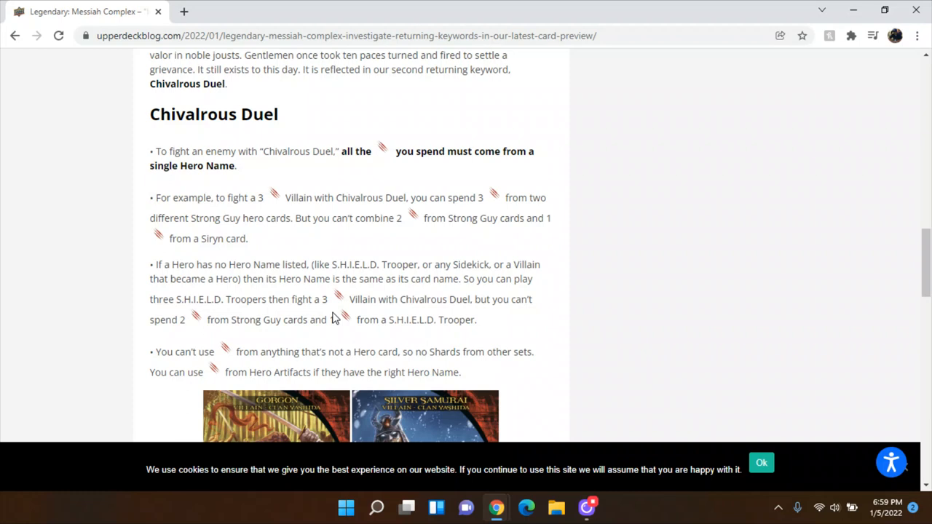
scroll(down, 3)
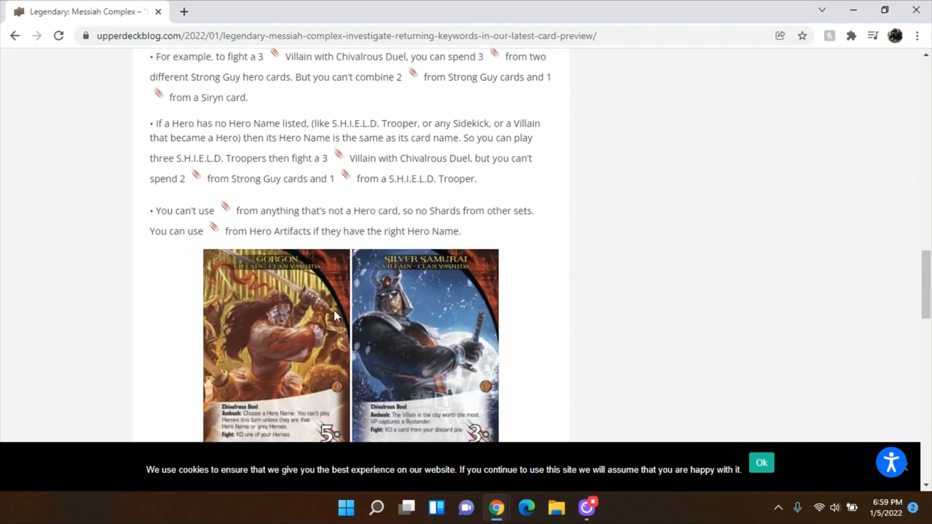
scroll(down, 3)
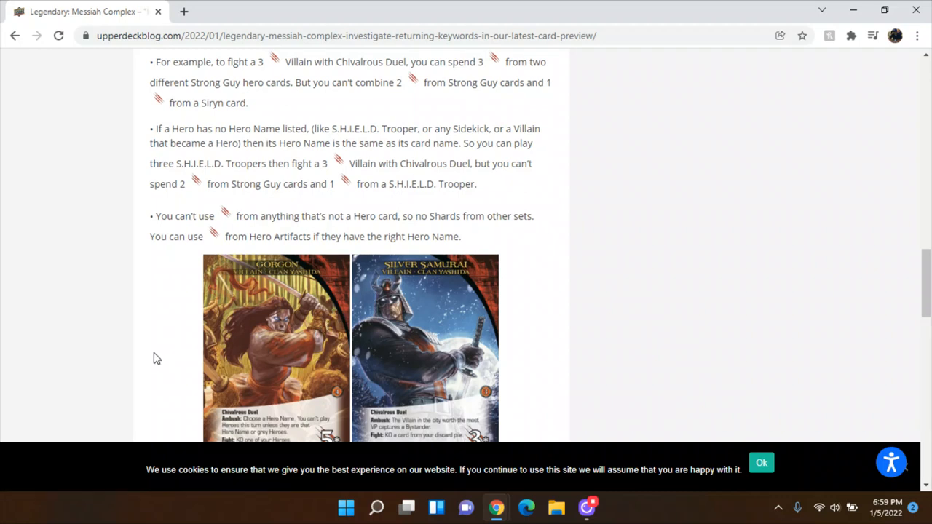
scroll(down, 3)
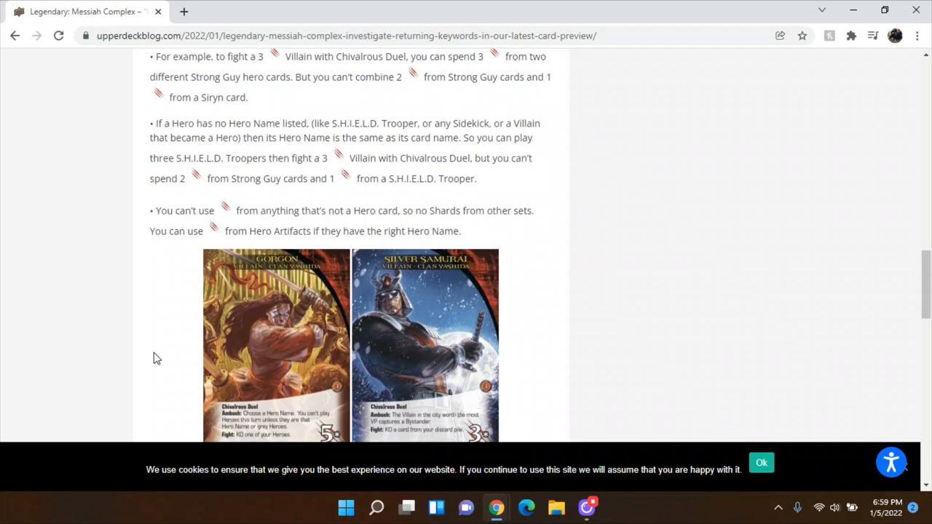
scroll(down, 3)
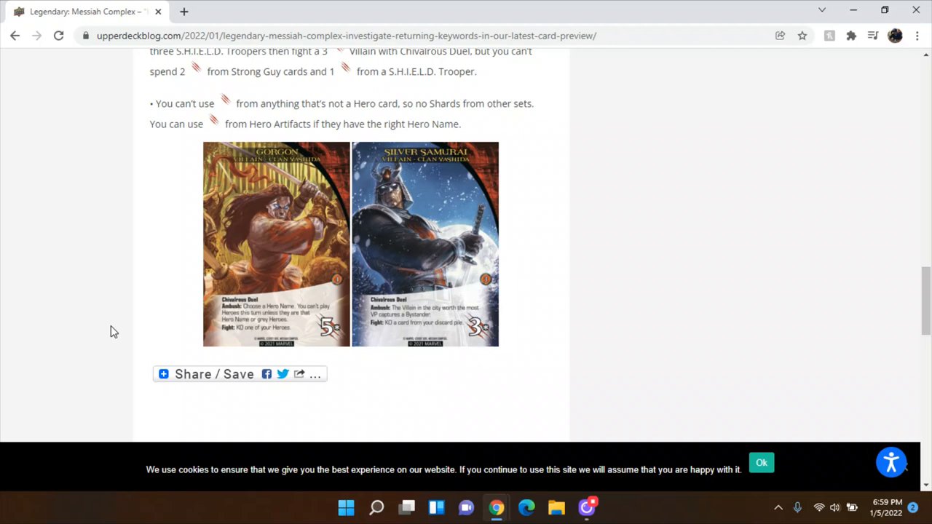
scroll(down, 3)
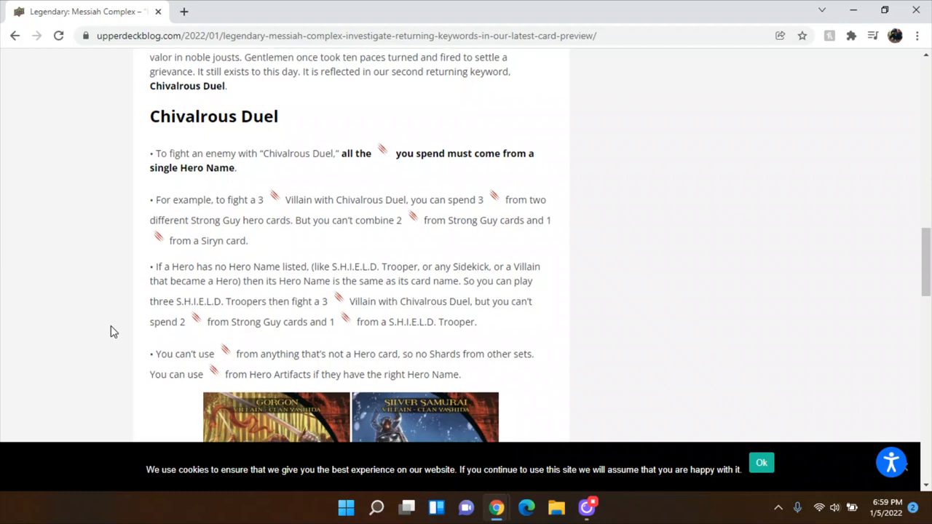
scroll(down, 3)
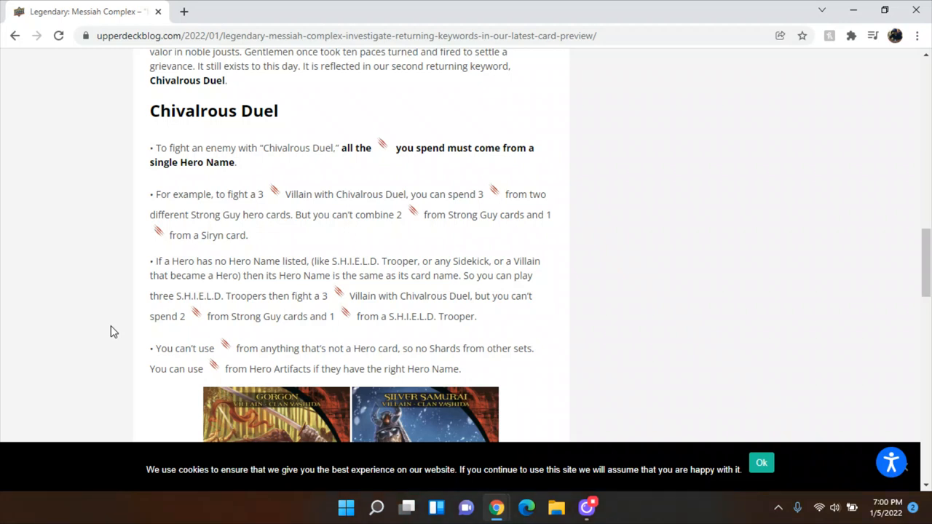
mouse_move(232, 256)
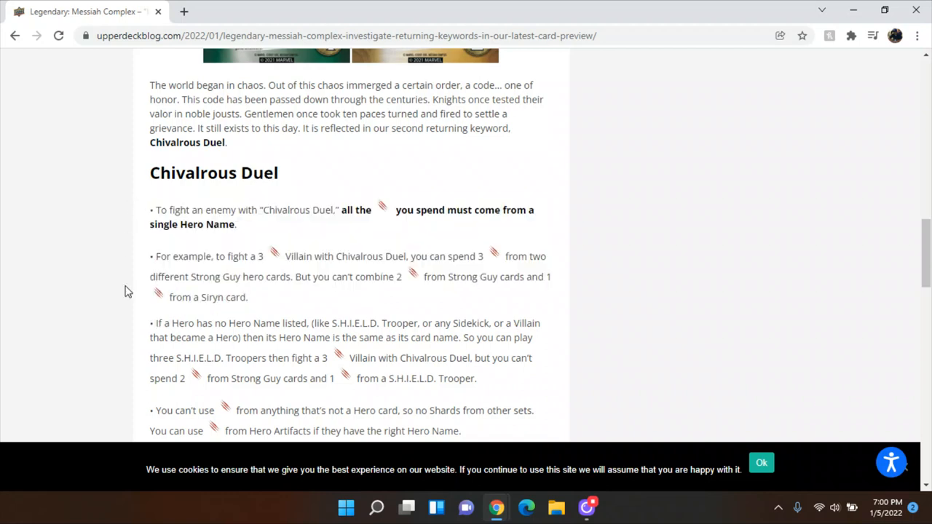
scroll(down, 3)
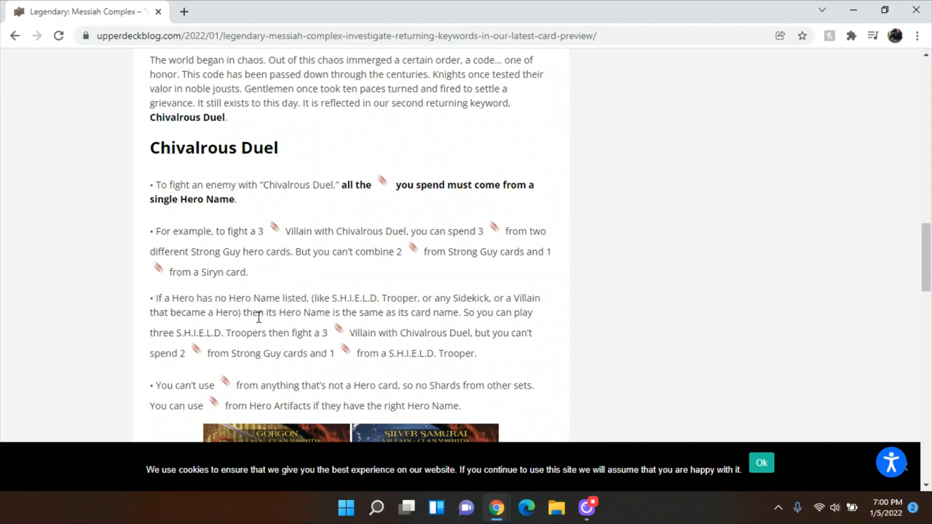
mouse_move(260, 318)
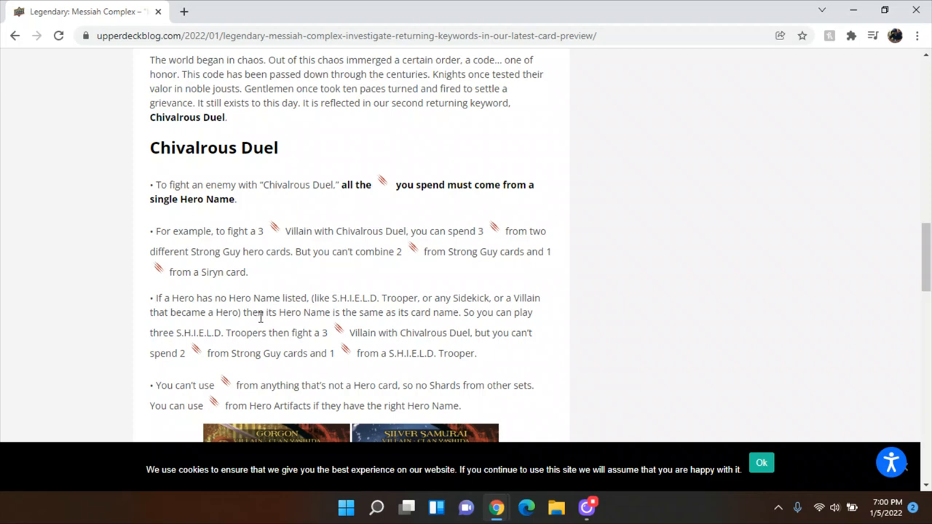
mouse_move(232, 329)
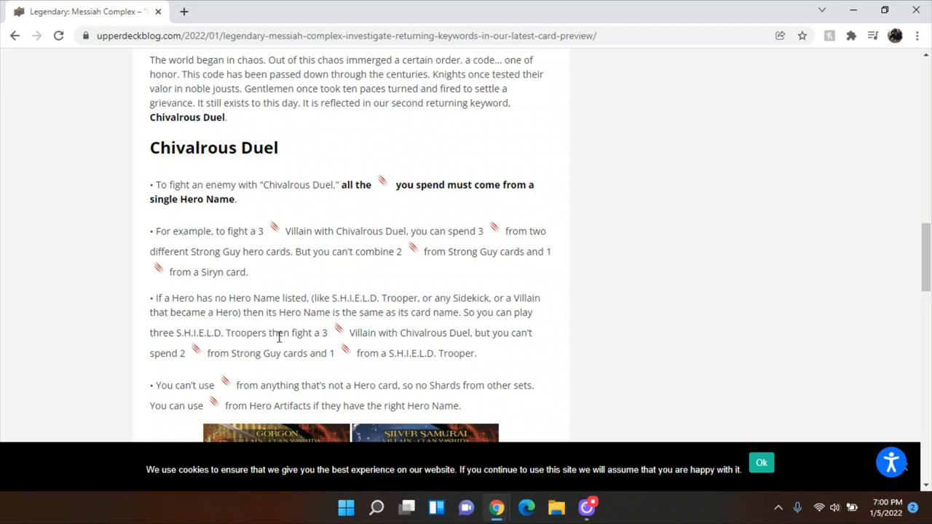
mouse_move(297, 367)
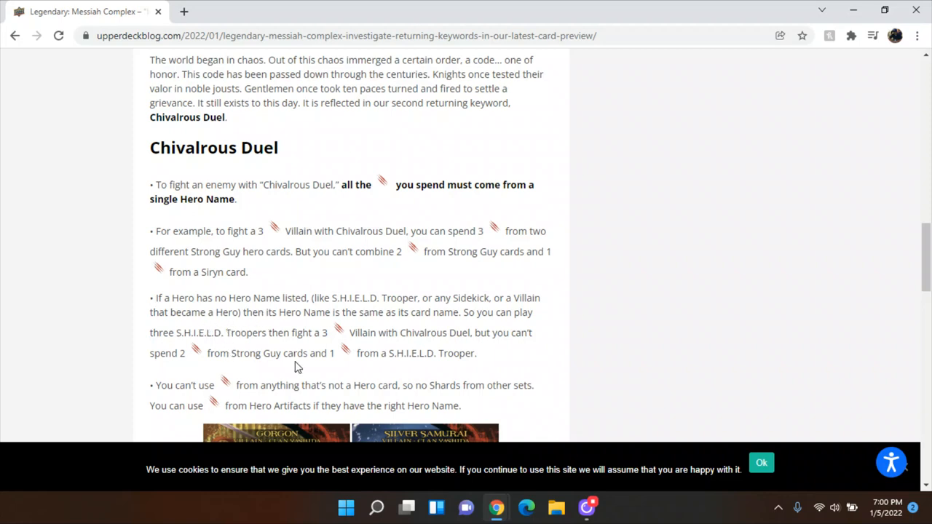
scroll(down, 3)
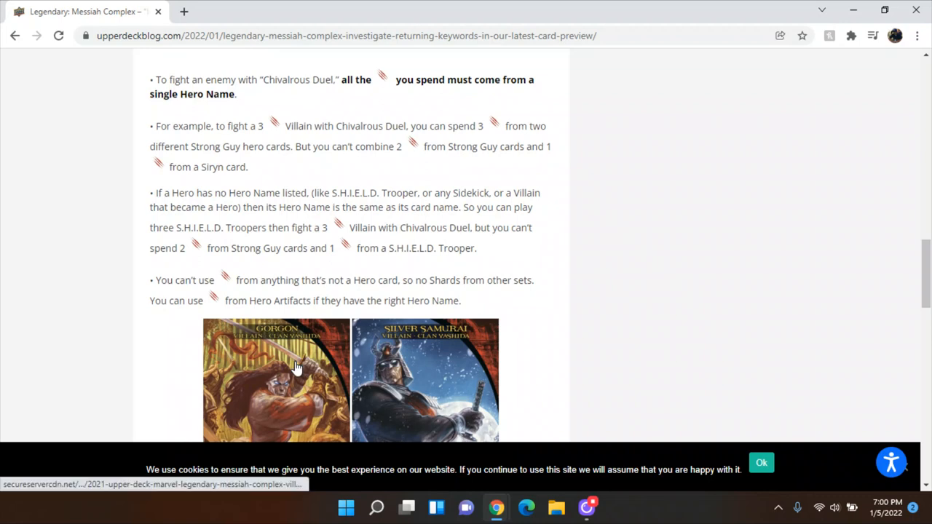
mouse_move(233, 301)
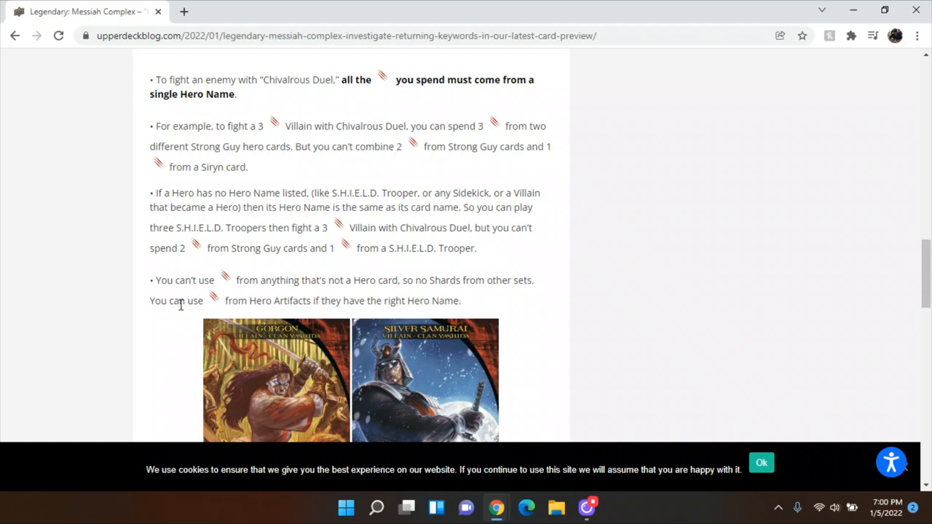
scroll(down, 3)
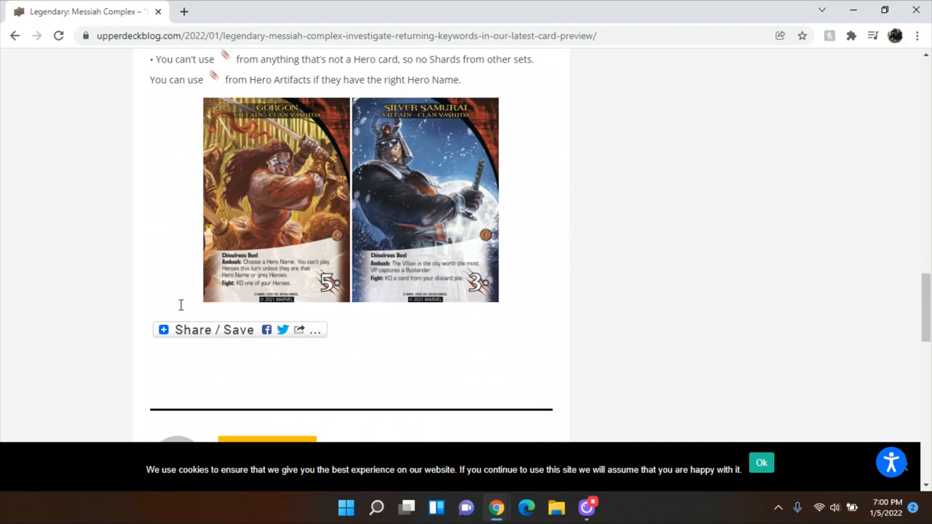
scroll(down, 3)
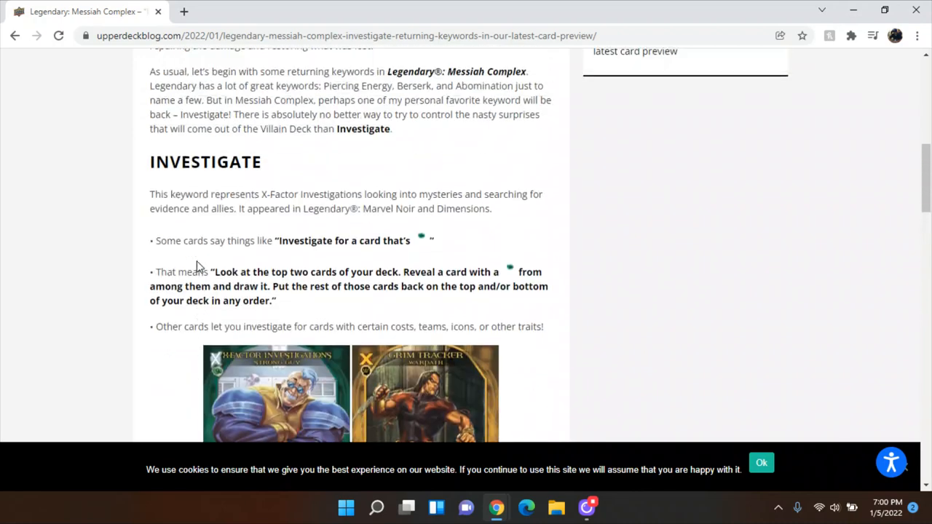
scroll(up, 3)
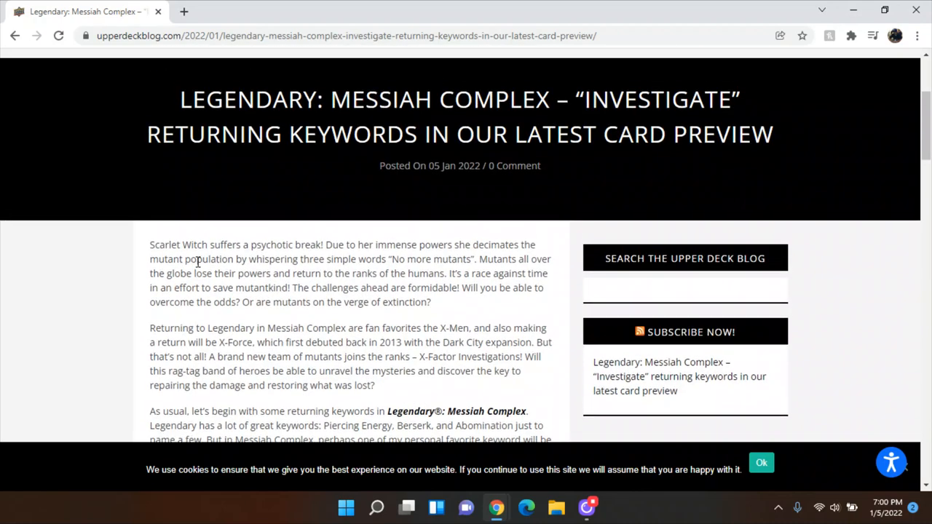
scroll(down, 3)
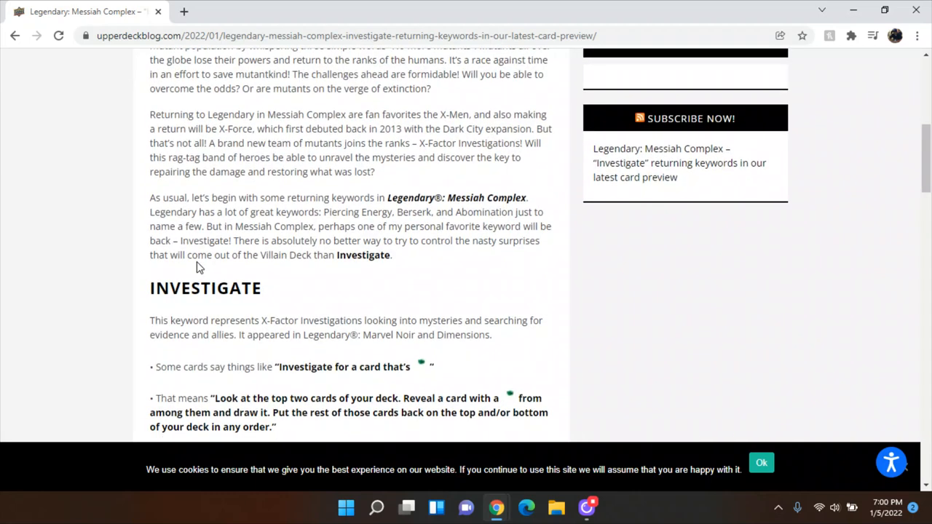
scroll(down, 3)
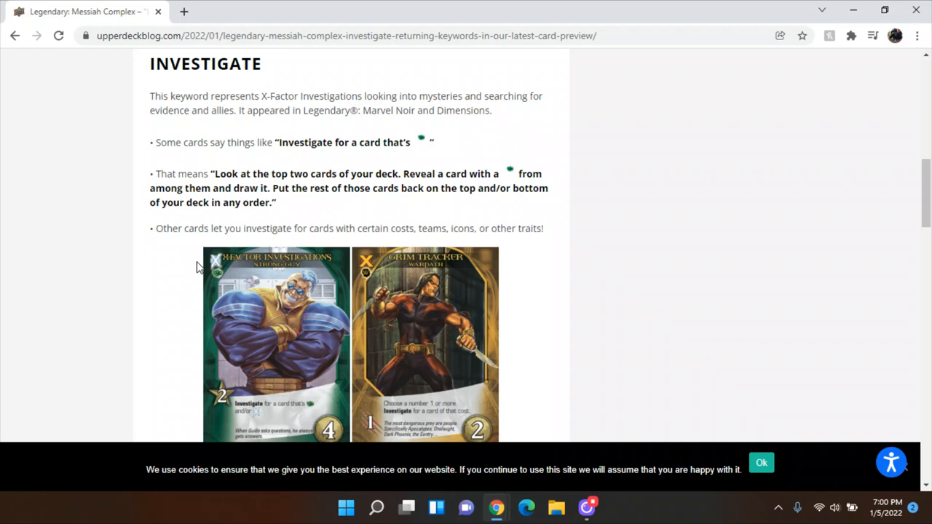
scroll(down, 3)
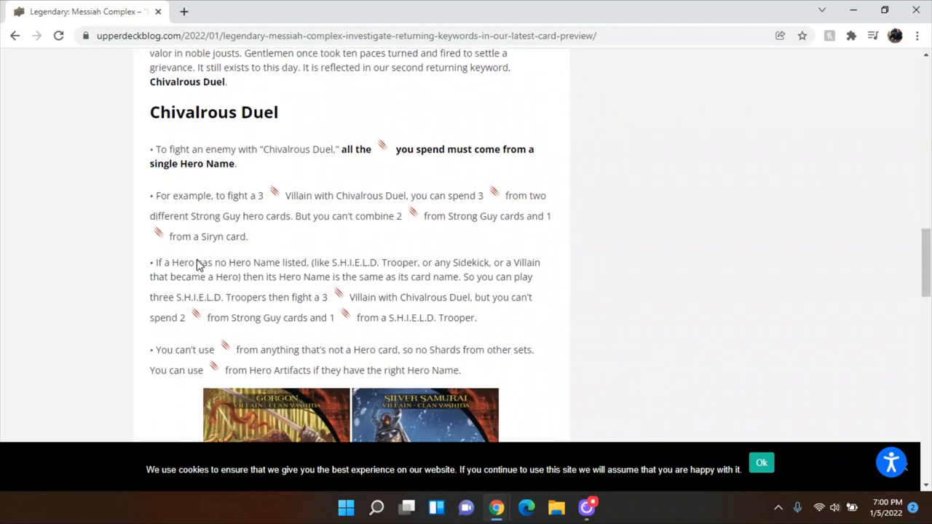
scroll(down, 3)
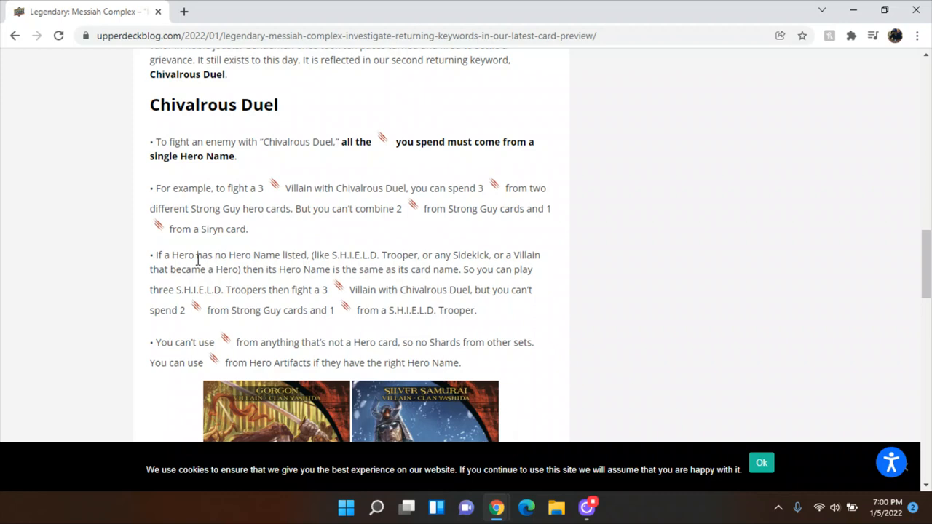
scroll(up, 3)
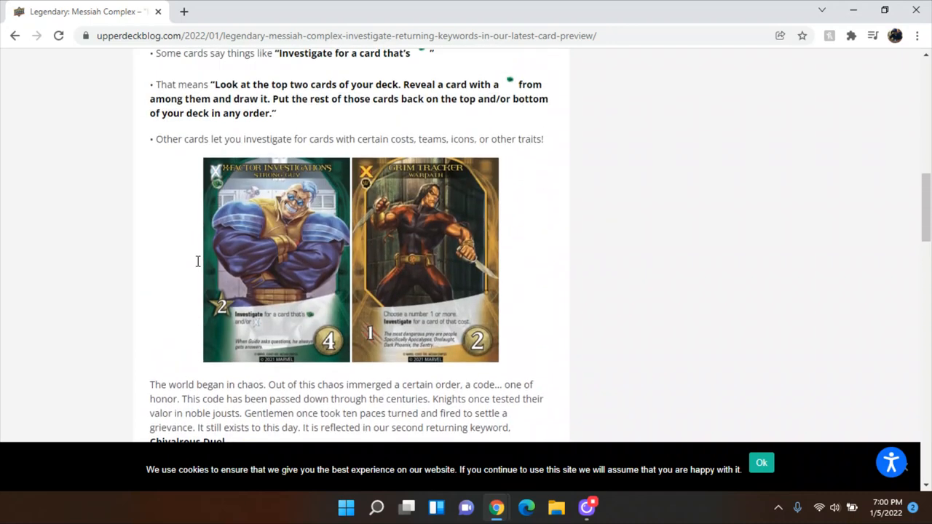
scroll(down, 3)
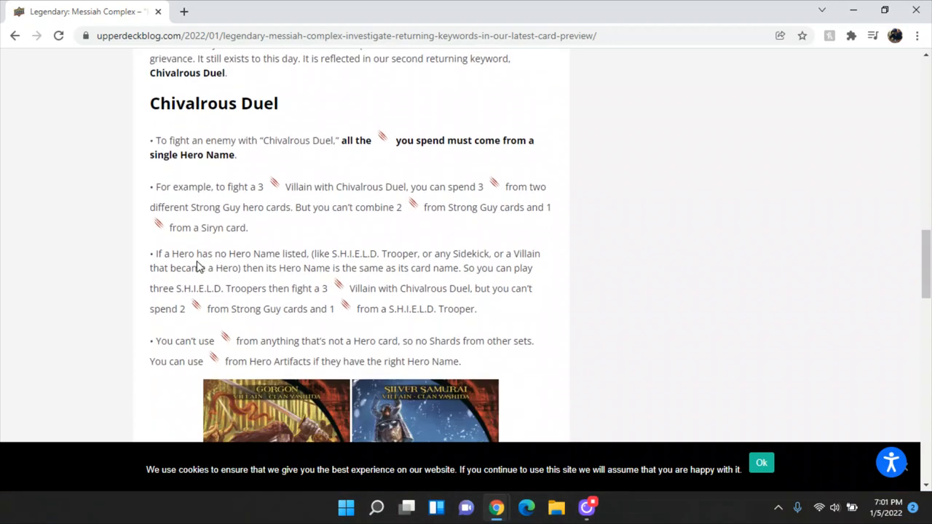
scroll(down, 3)
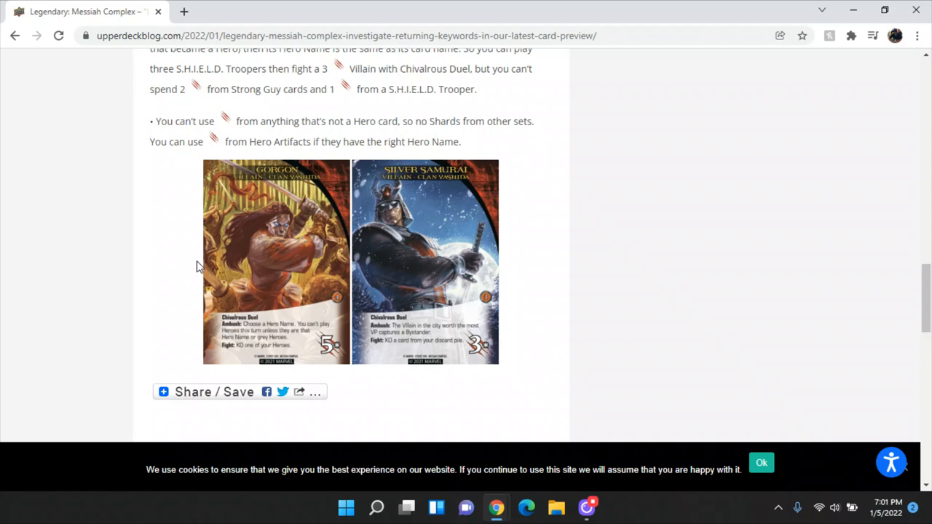
scroll(down, 3)
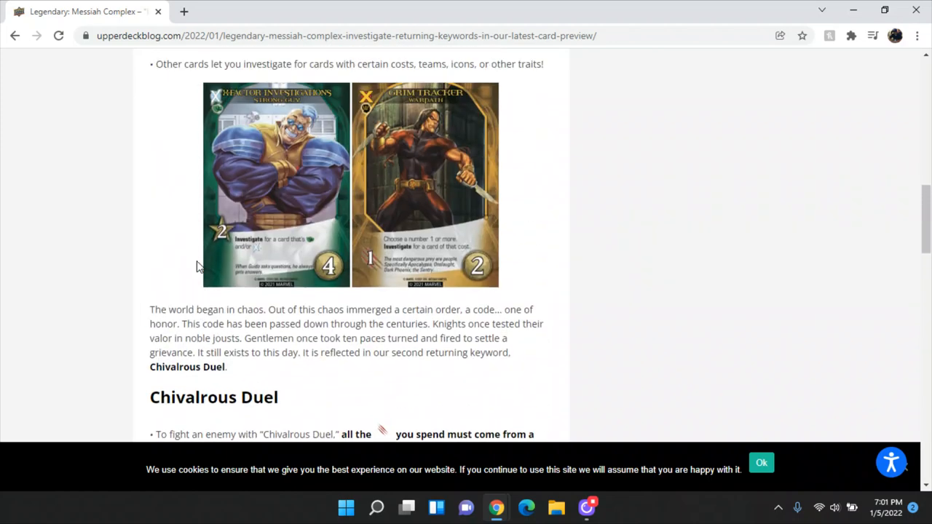
scroll(up, 3)
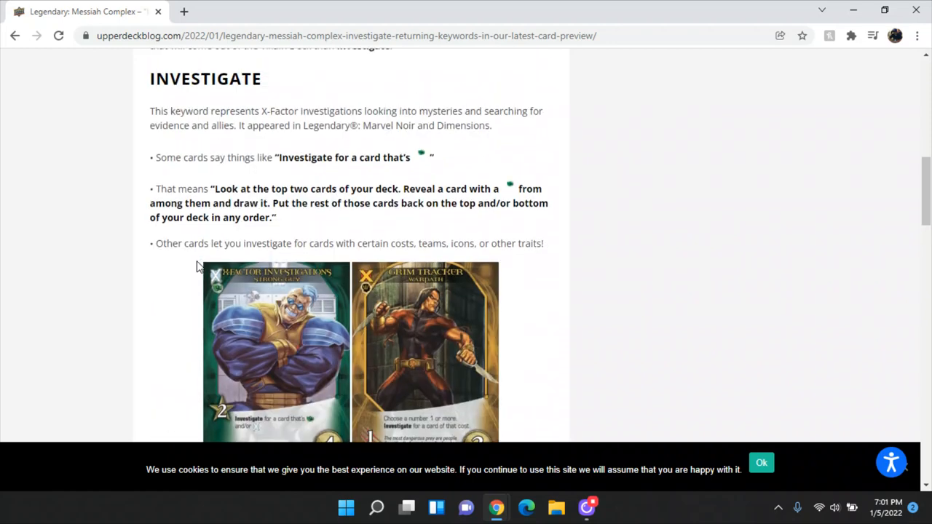
scroll(up, 3)
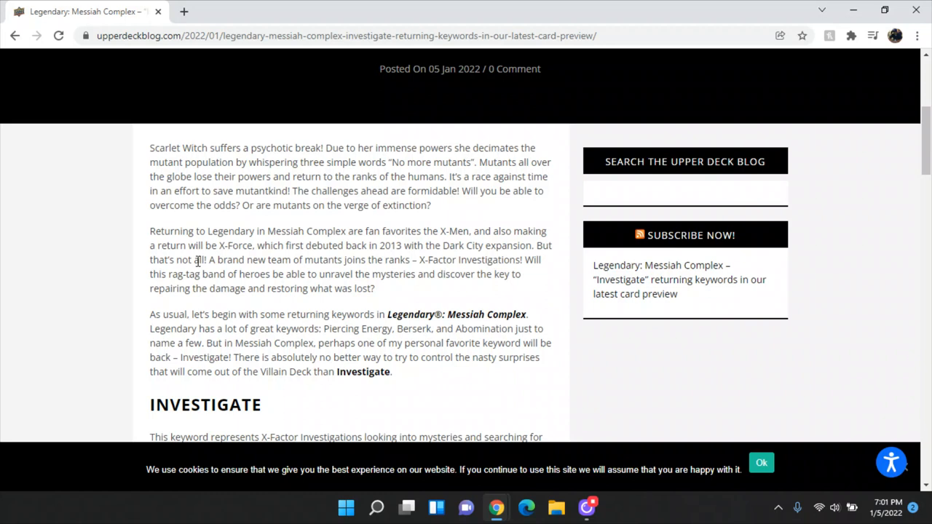
scroll(down, 3)
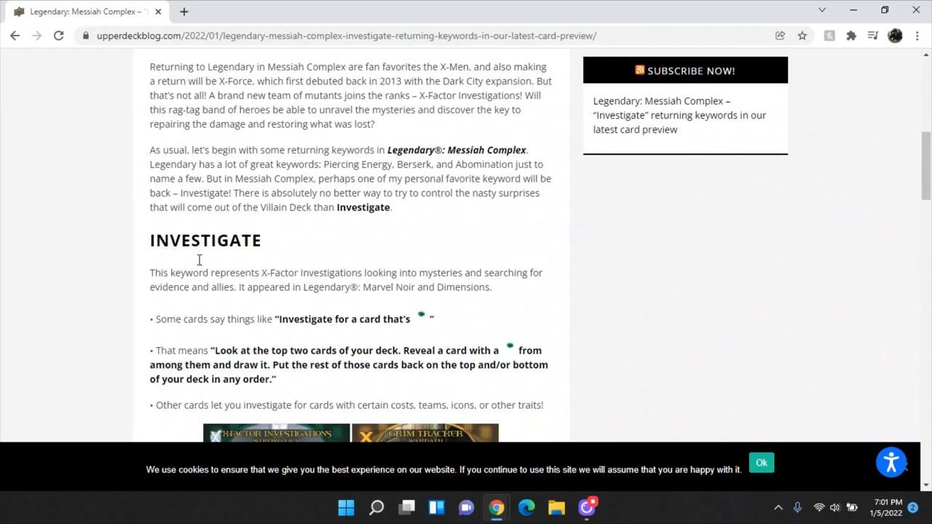
mouse_move(201, 265)
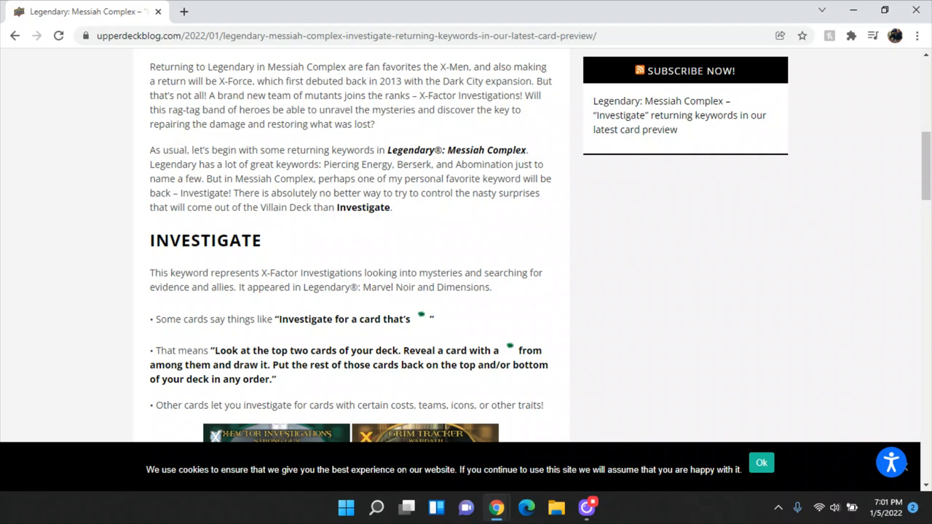
mouse_move(516, 417)
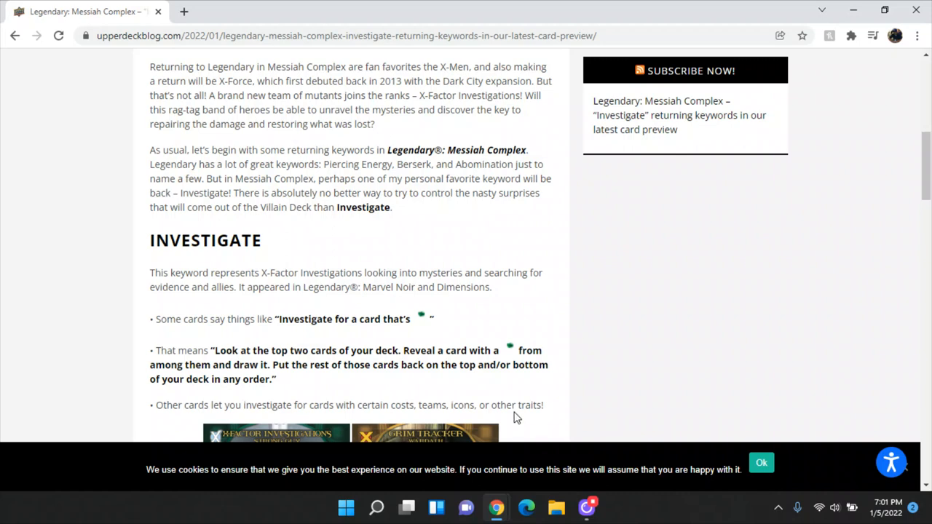
mouse_move(509, 409)
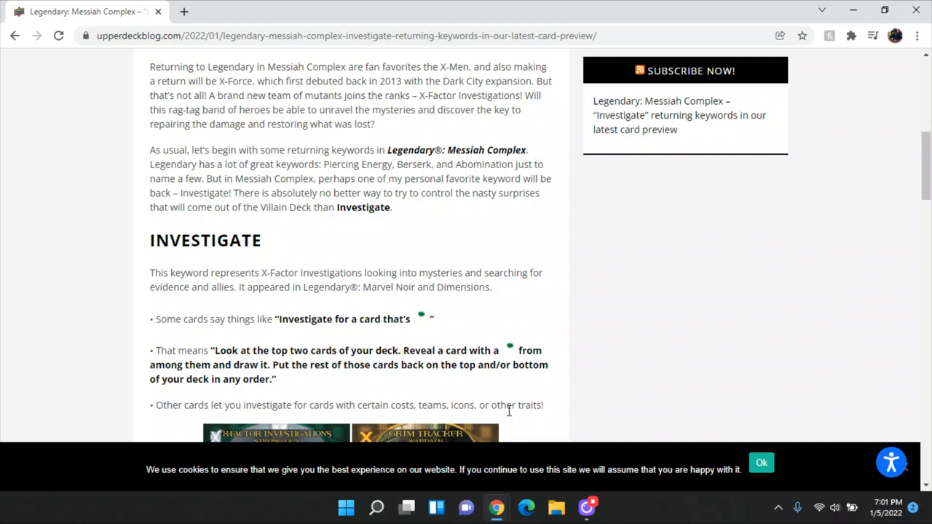
mouse_move(603, 430)
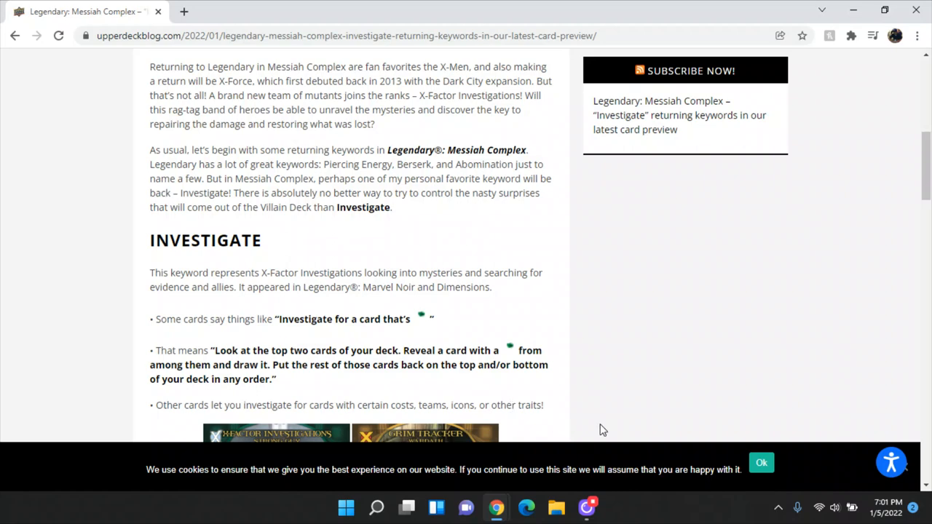